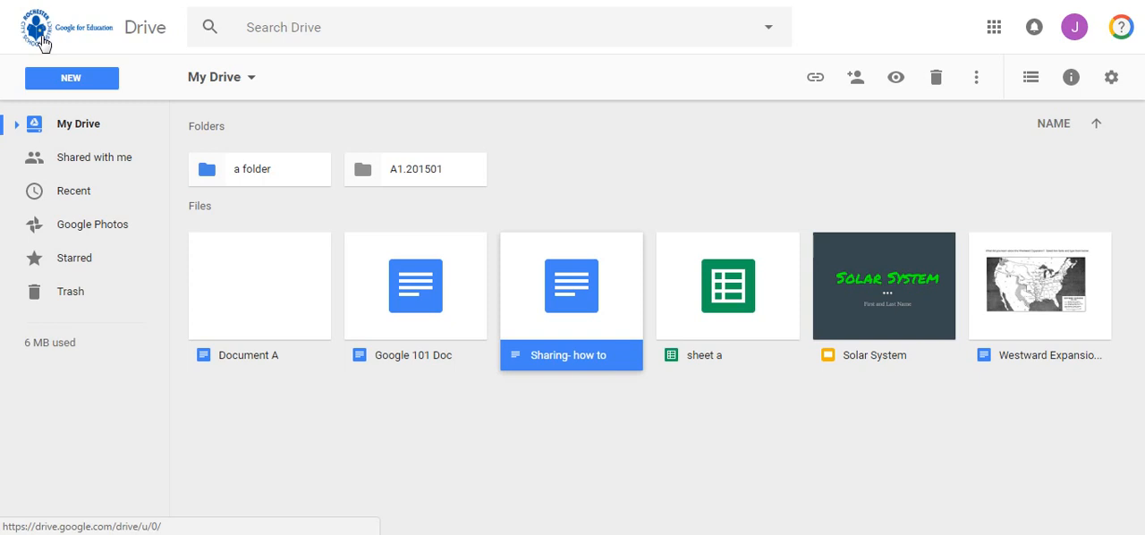
mouse_move(1053, 29)
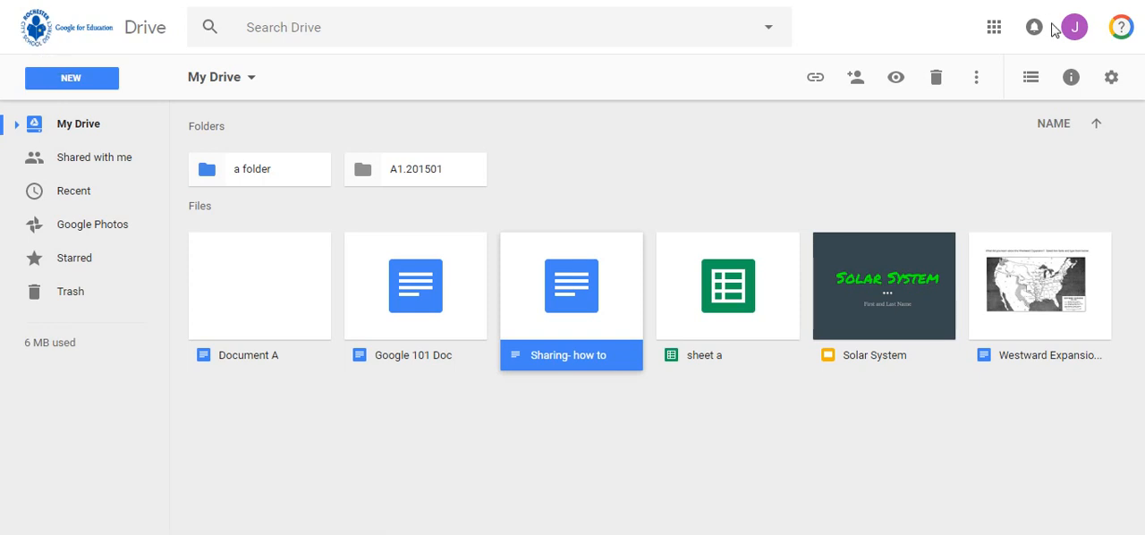
mouse_move(1073, 27)
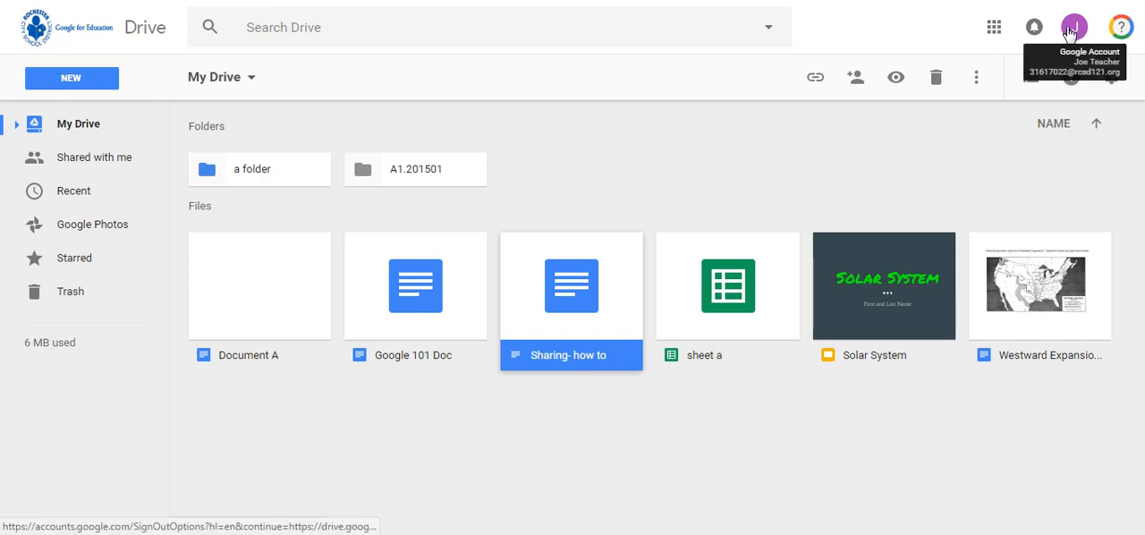
mouse_move(601, 186)
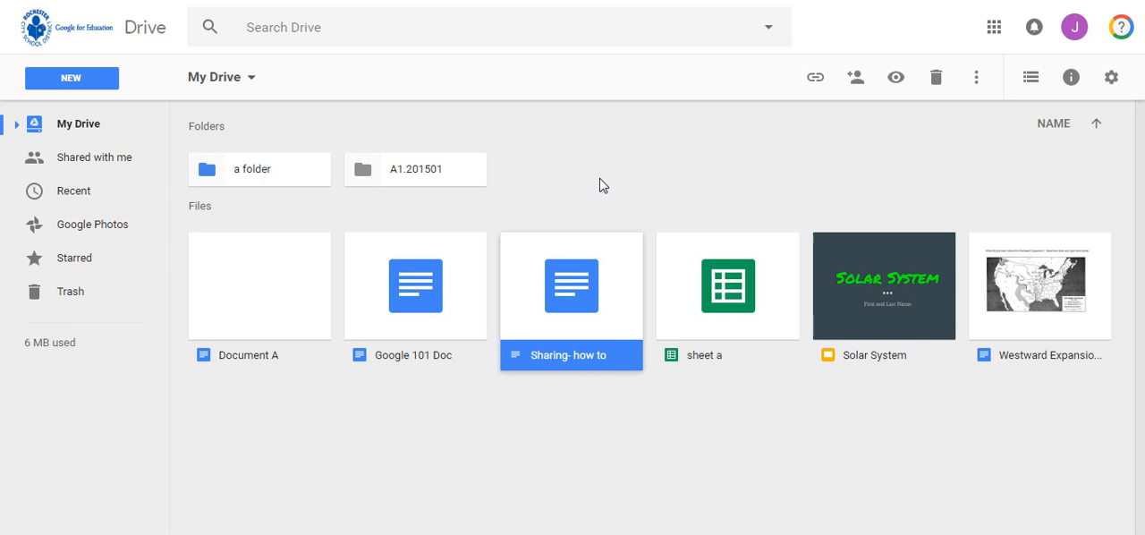
mouse_move(582, 261)
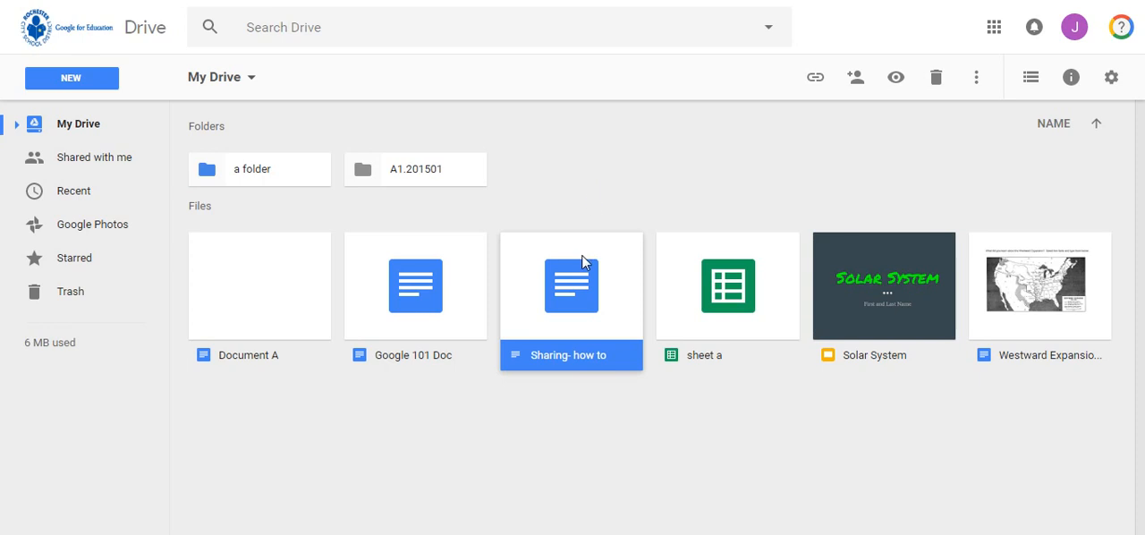
Open the 'Sharing- how to' document from Drive and bring up its Share dialog
double_click(571, 287)
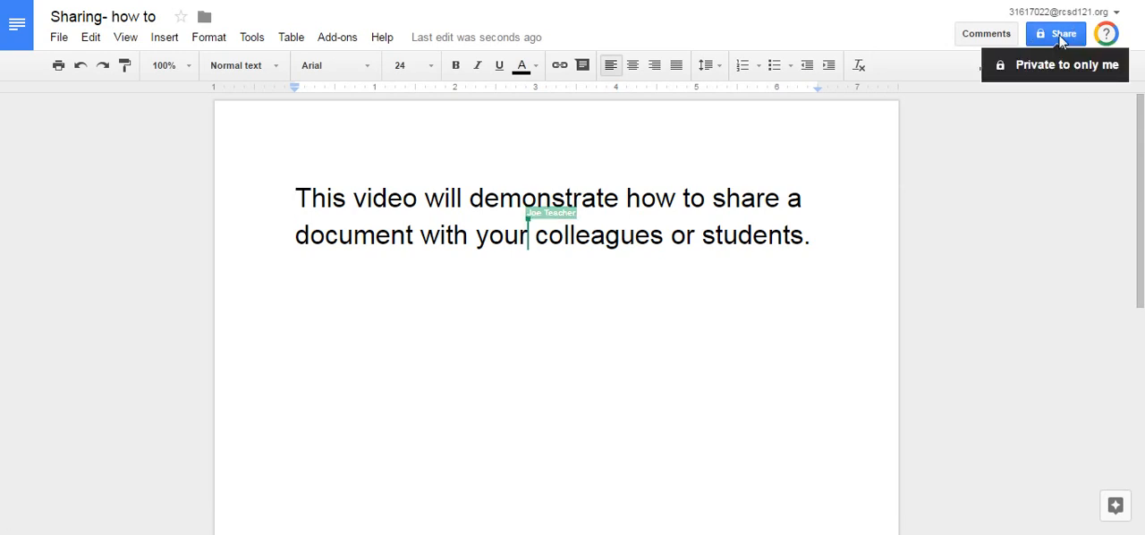
left_click(1055, 32)
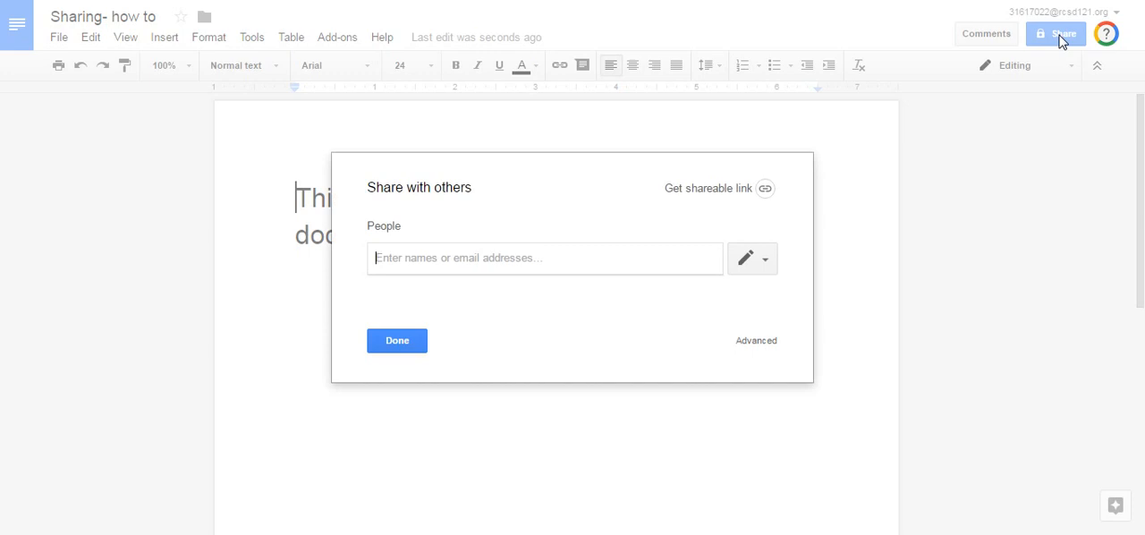
mouse_move(927, 122)
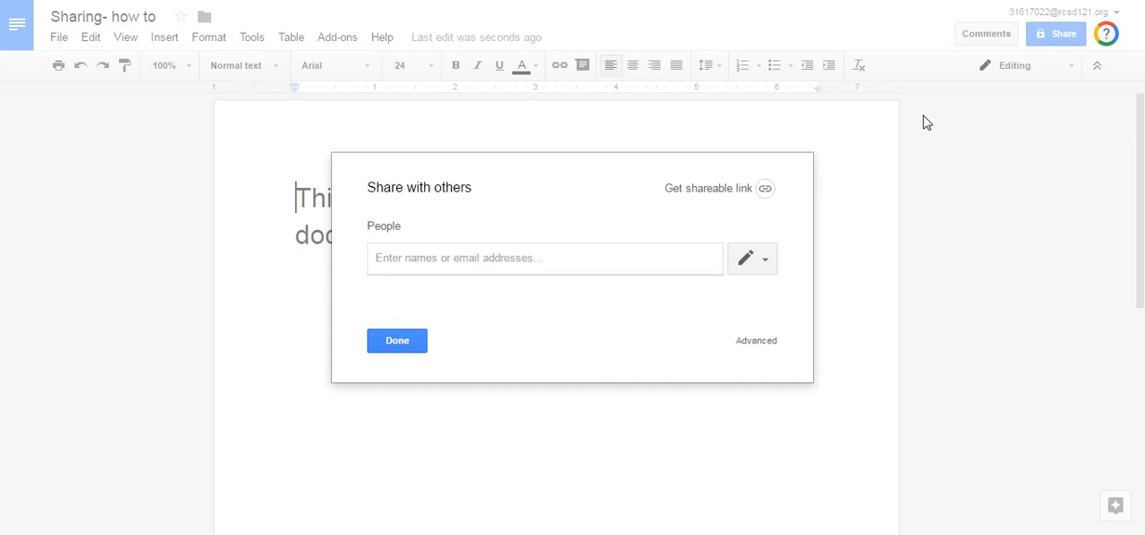
Switch to the Advanced sharing settings showing the document as private to its owner
left_click(755, 340)
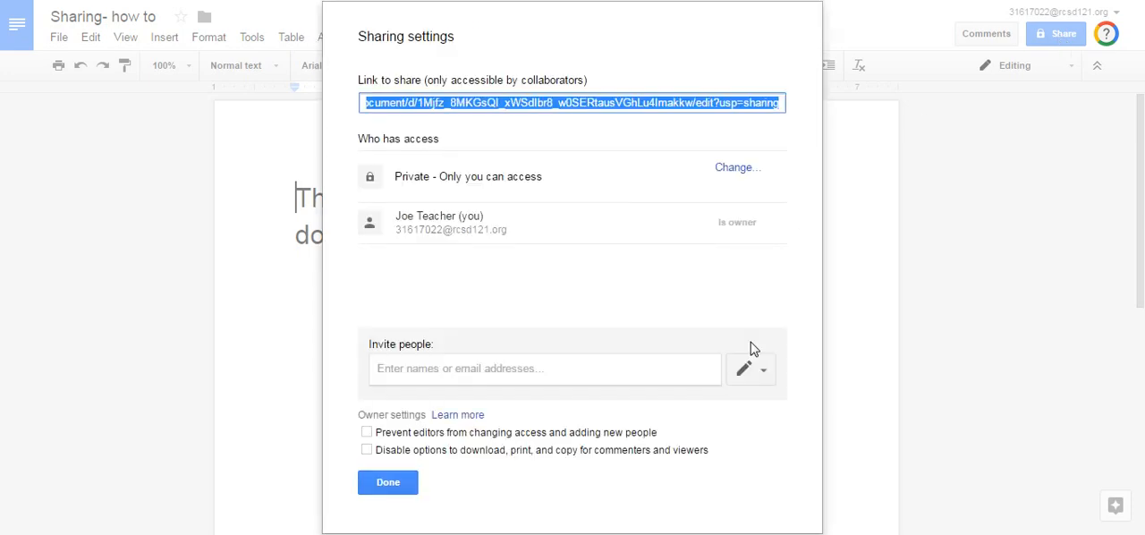
mouse_move(708, 290)
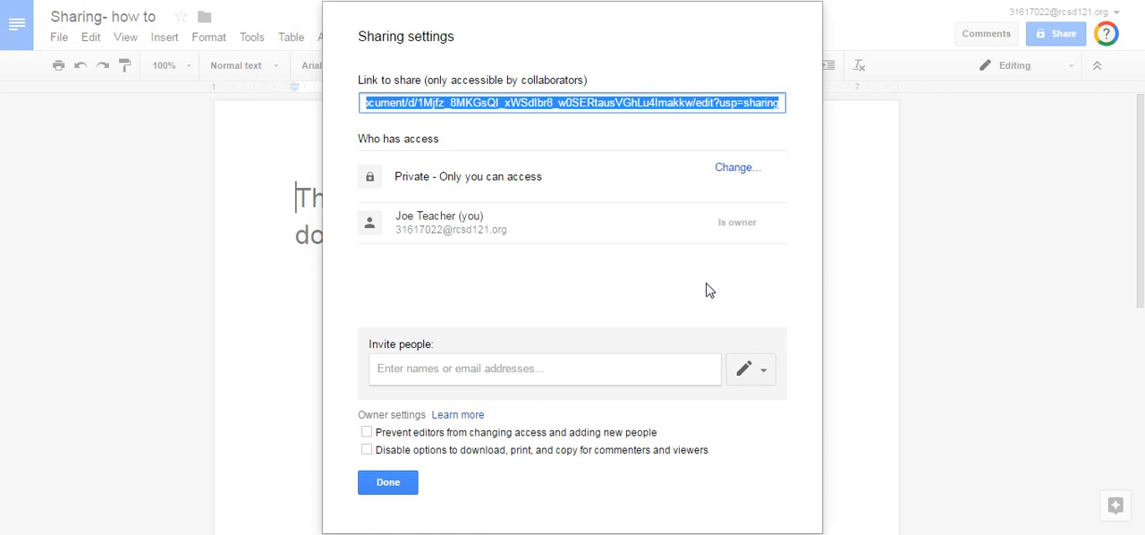
mouse_move(531, 196)
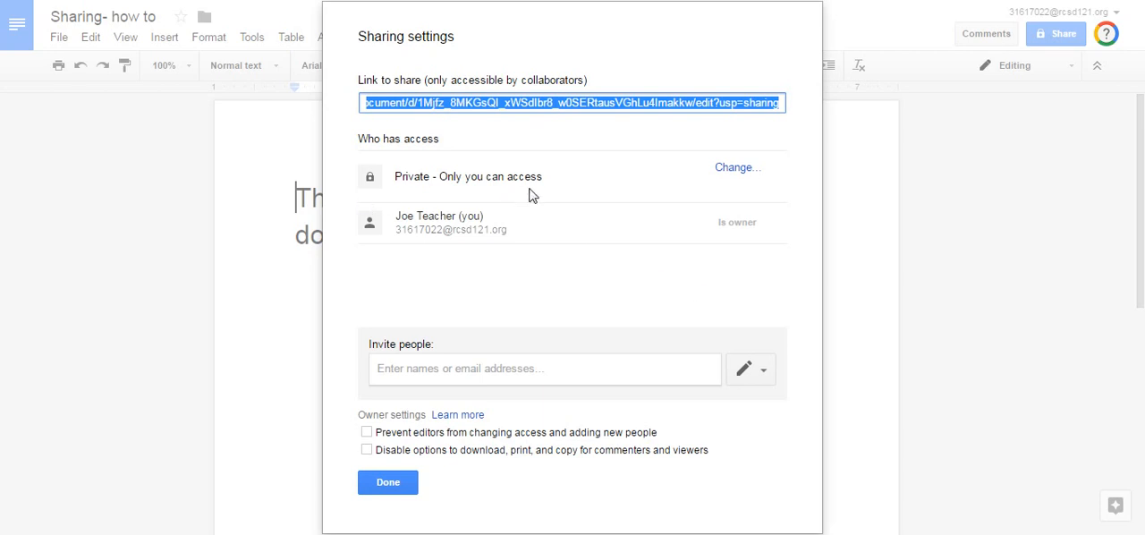
mouse_move(716, 190)
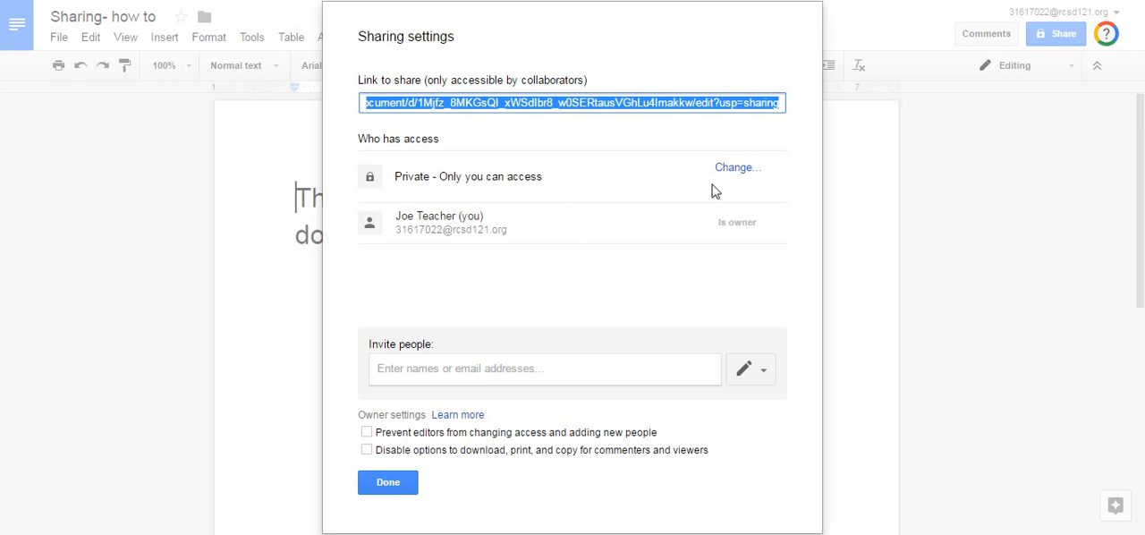
Set link sharing to 'On - Anyone with the link' with Can view access
left_click(737, 168)
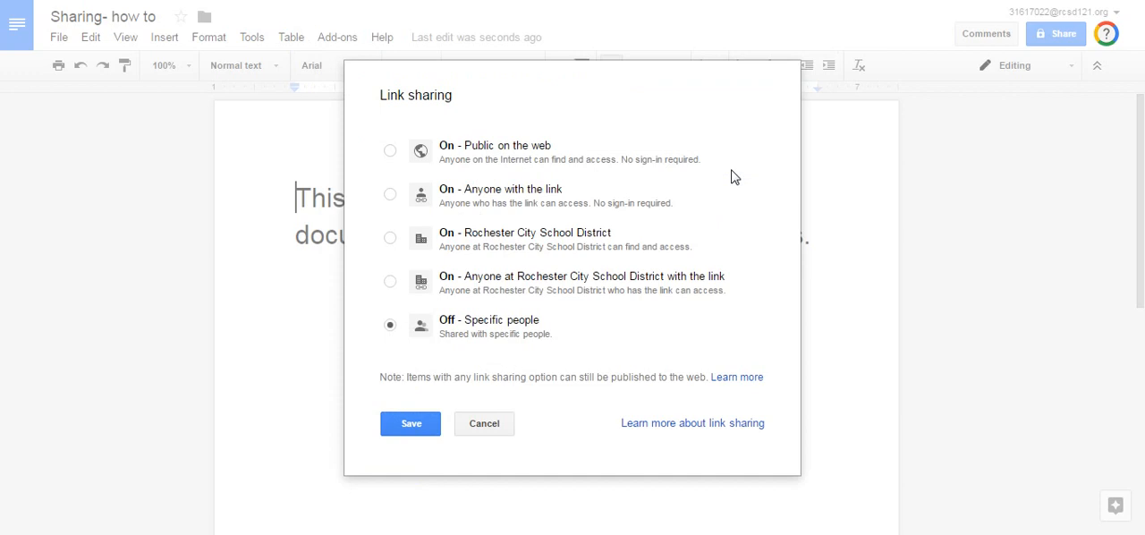
mouse_move(701, 164)
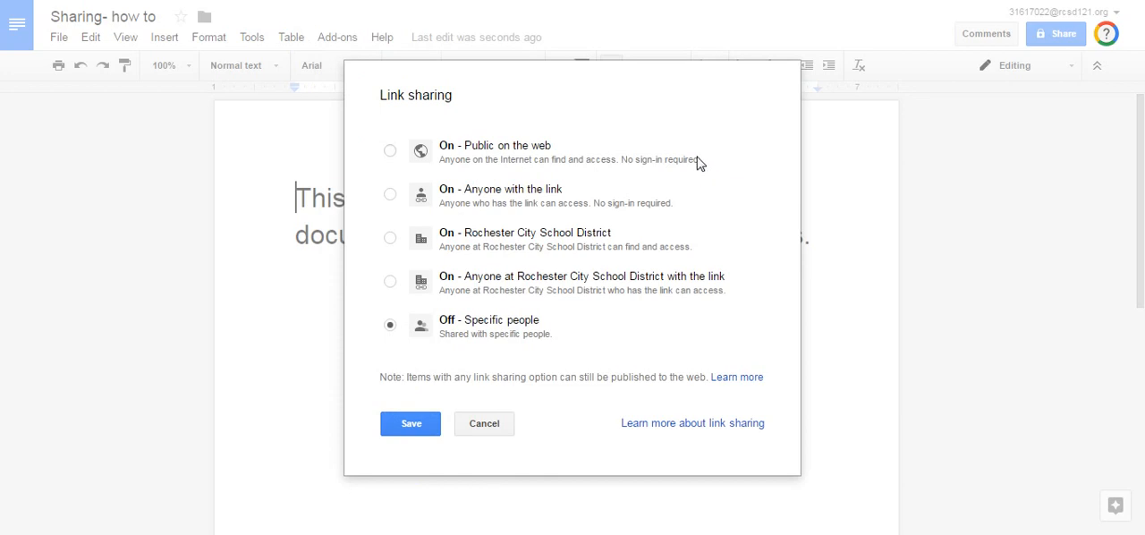
mouse_move(630, 310)
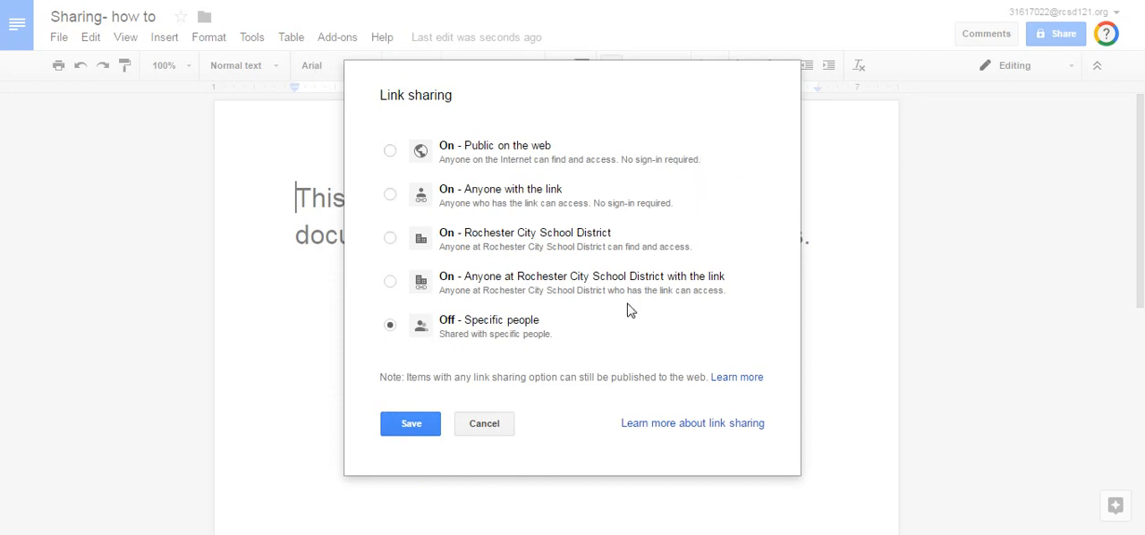
mouse_move(529, 320)
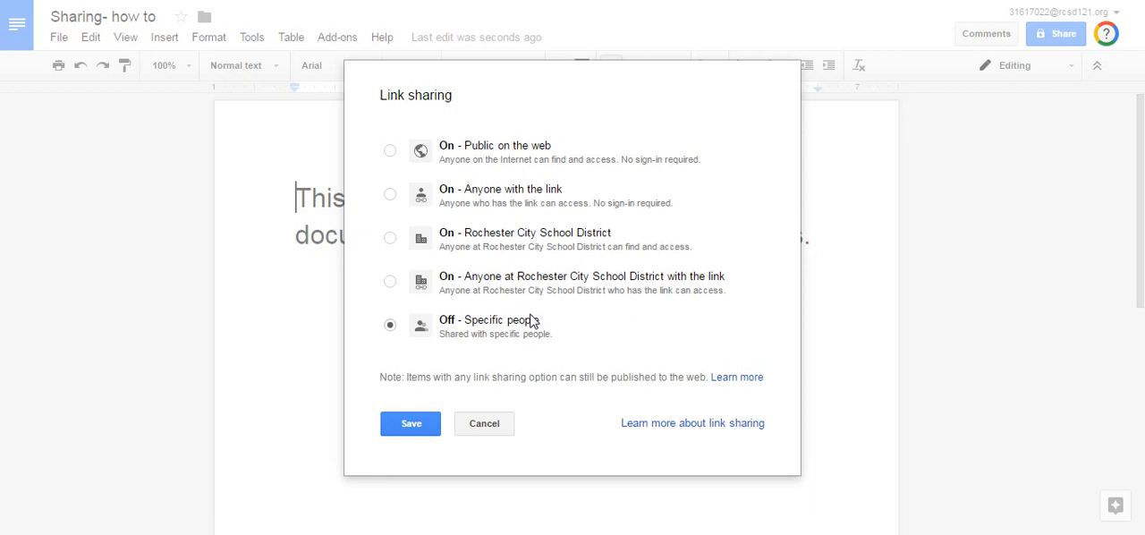
mouse_move(519, 344)
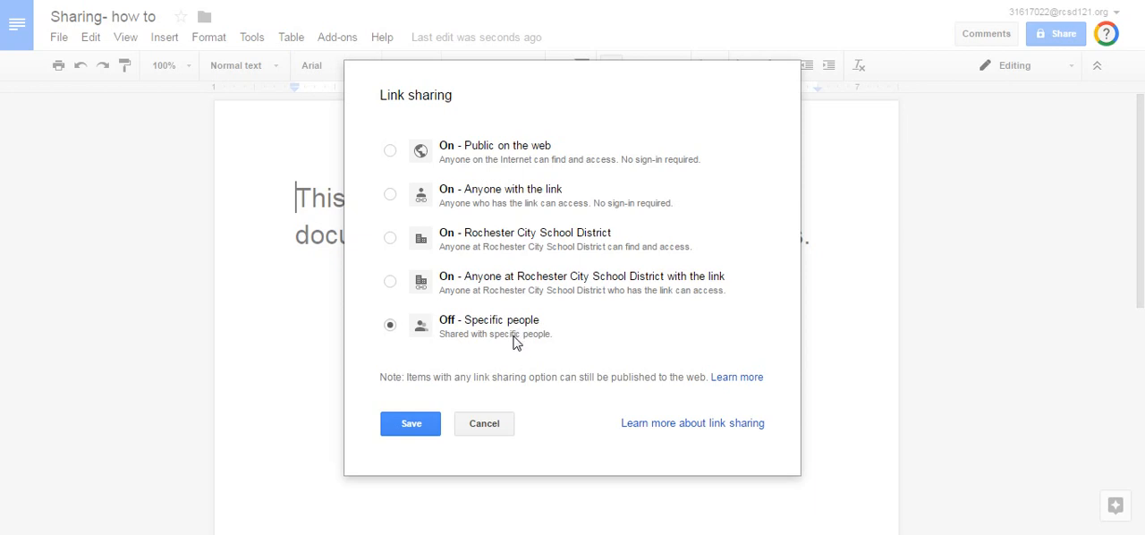
mouse_move(522, 313)
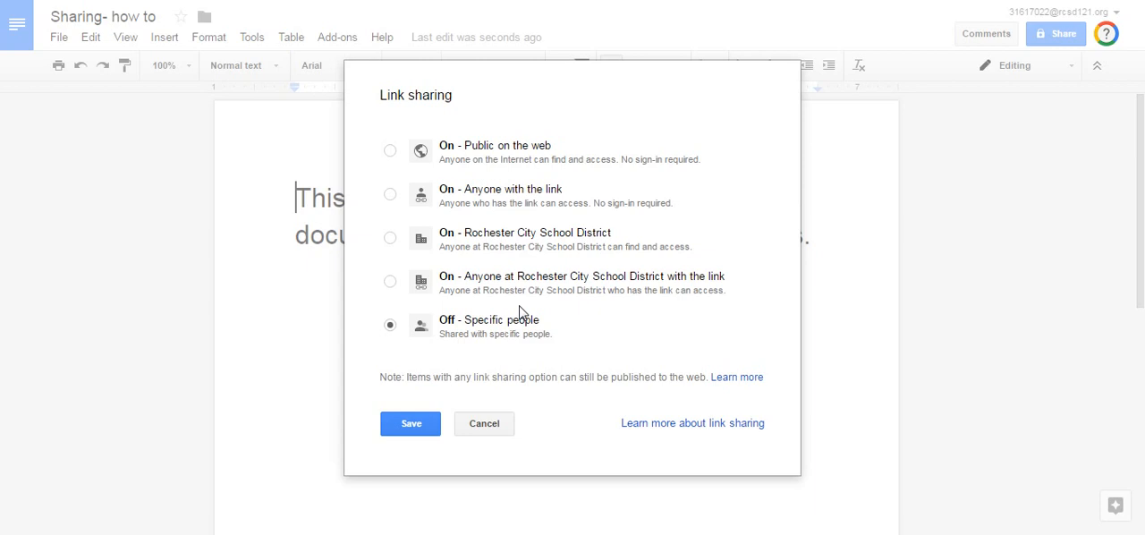
mouse_move(410, 236)
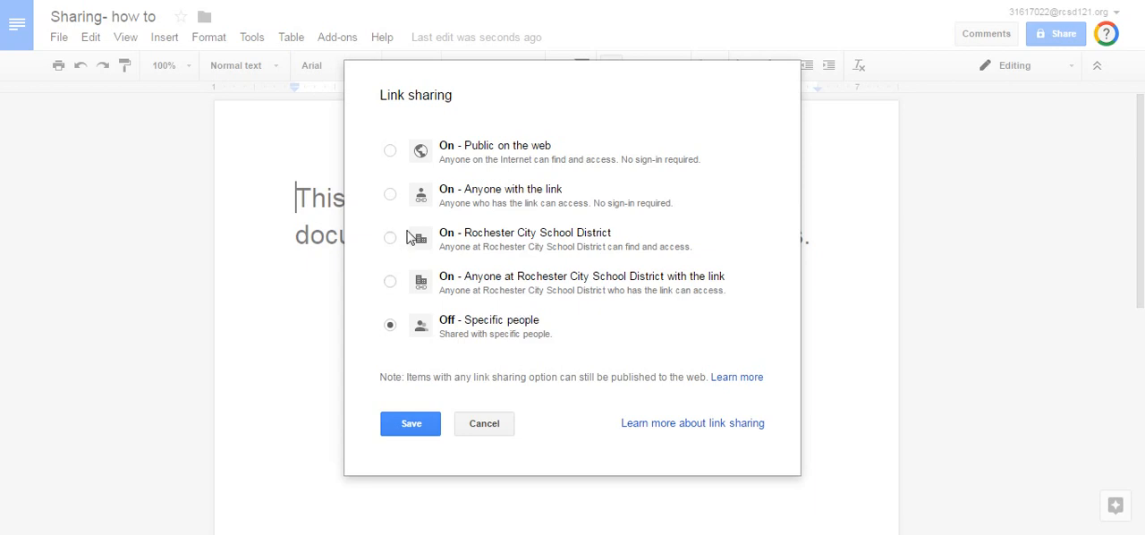
left_click(390, 193)
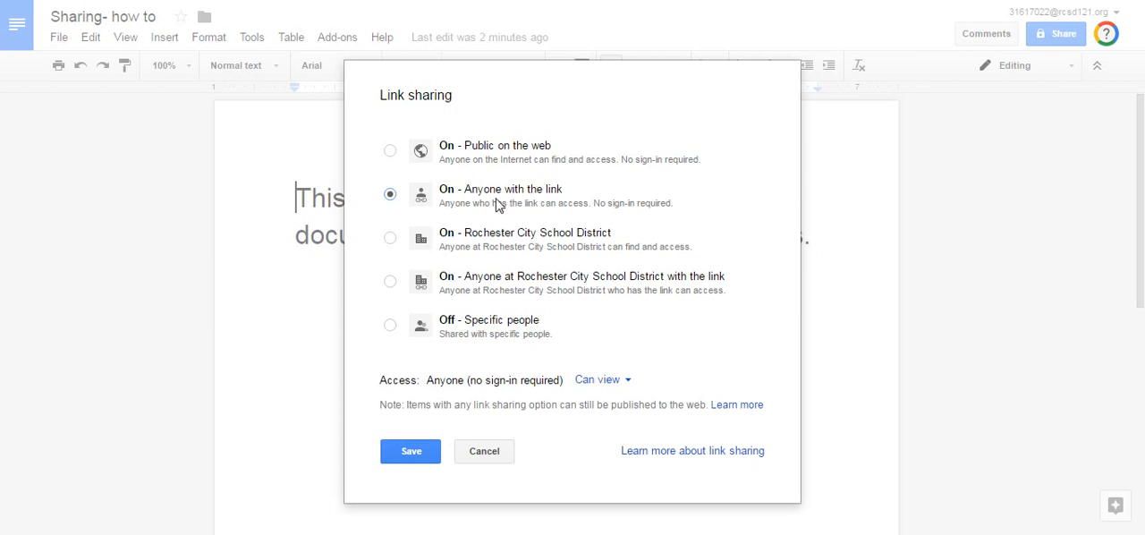
mouse_move(412, 451)
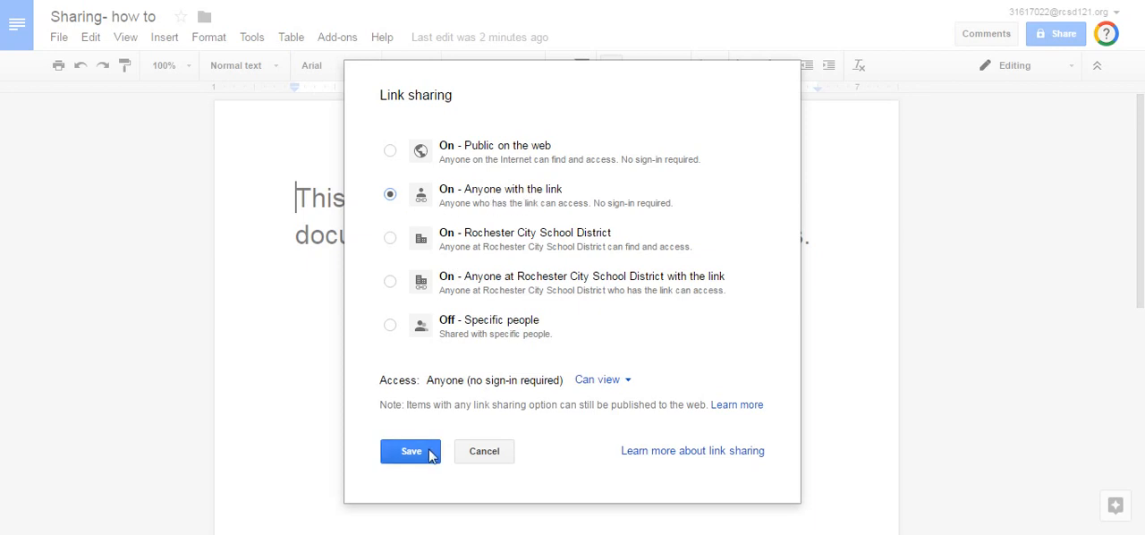
left_click(412, 451)
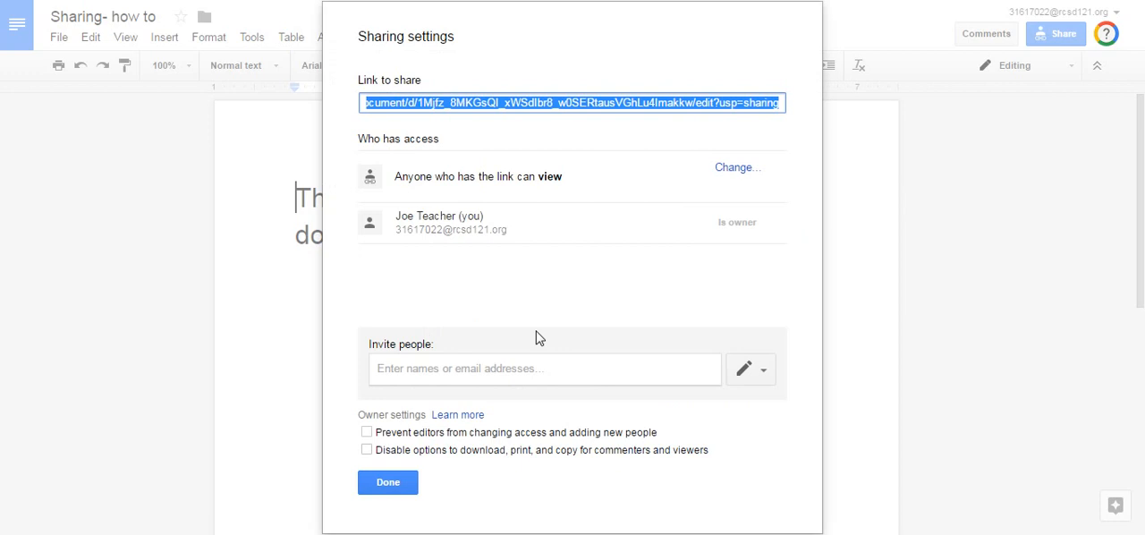
mouse_move(505, 369)
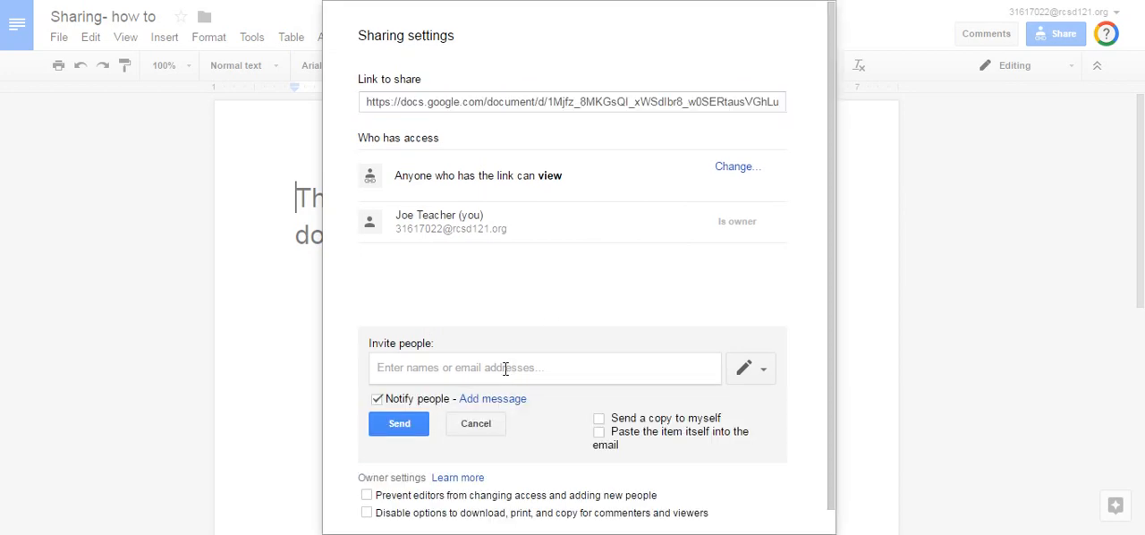
type("brian")
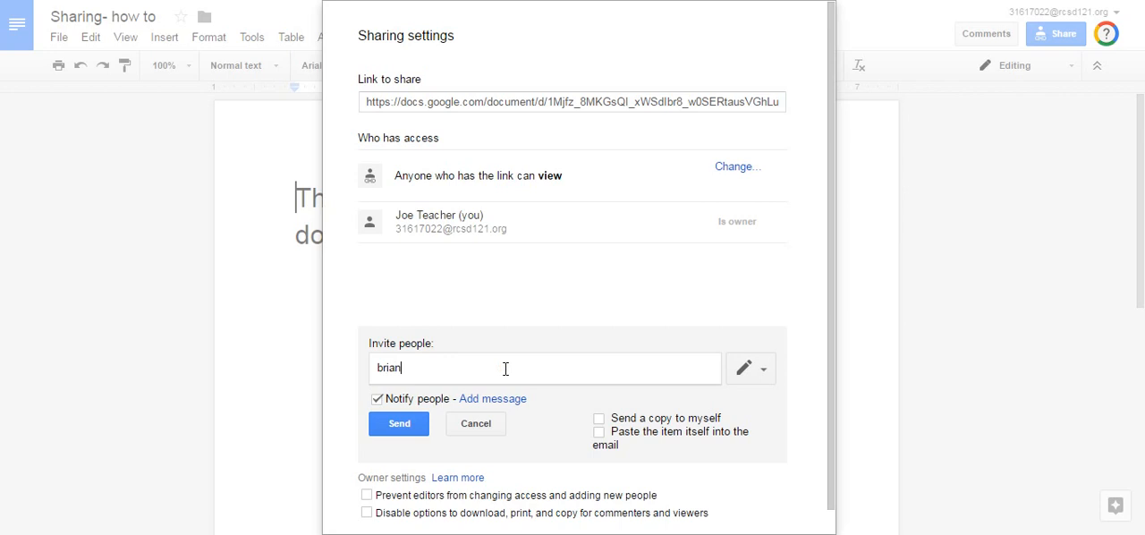
type("bi")
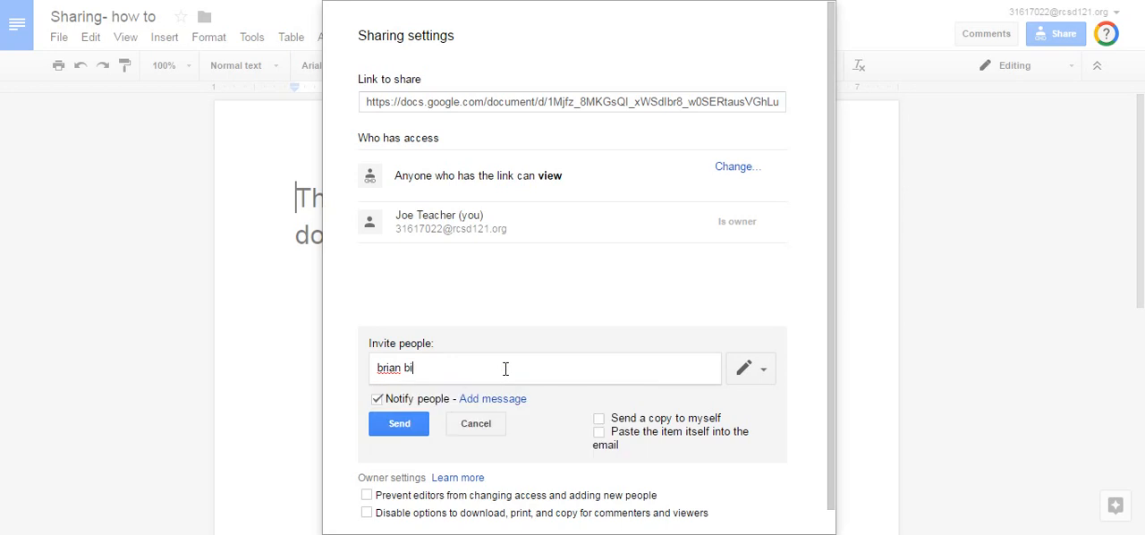
type("zzigotti thea")
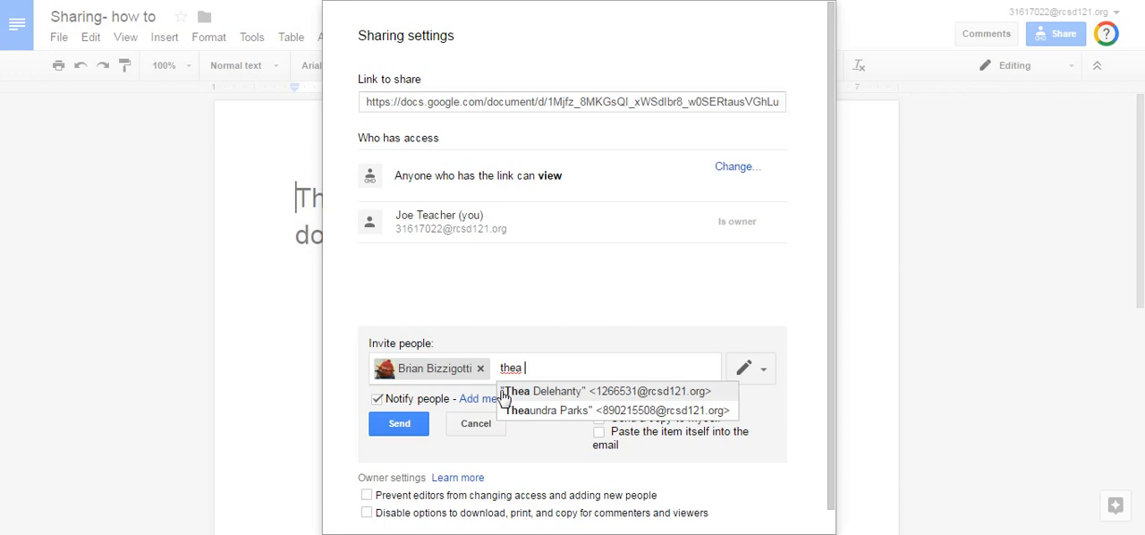
type("dele")
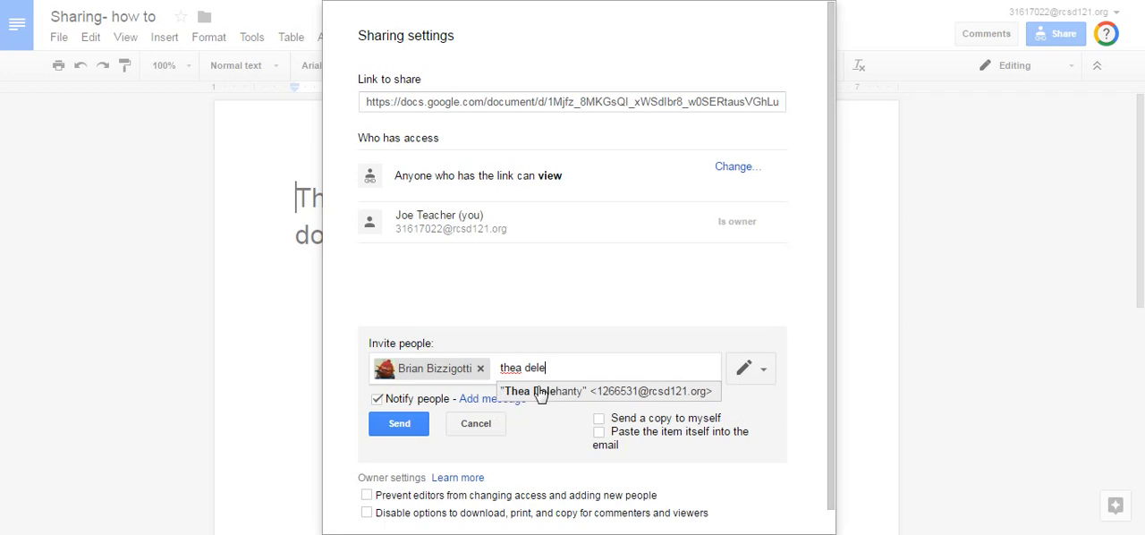
left_click(608, 390)
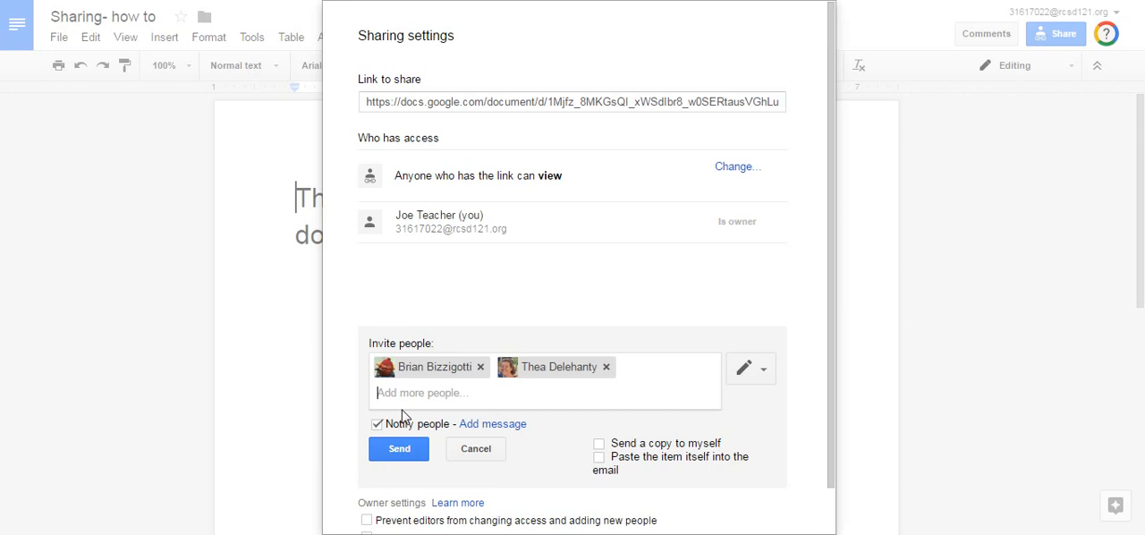
mouse_move(744, 369)
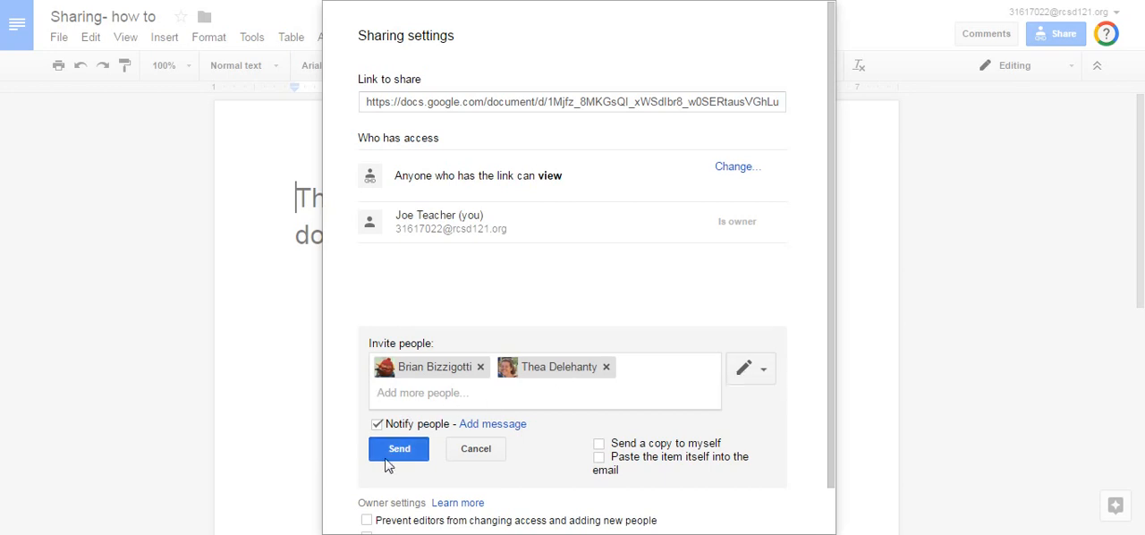
Send the invitations to both colleagues and close the sharing settings with Done
left_click(398, 449)
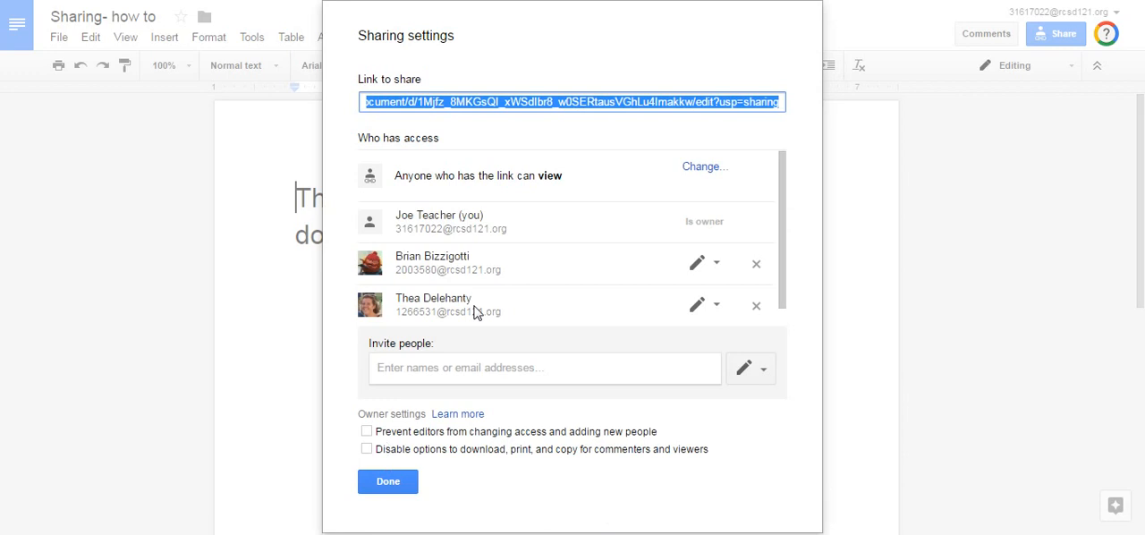
mouse_move(479, 247)
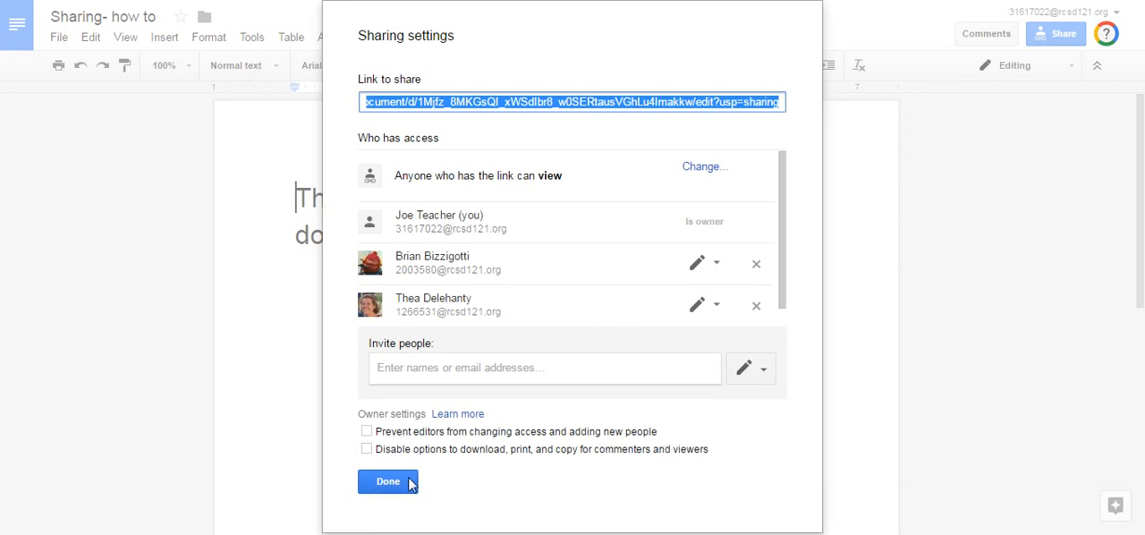
left_click(386, 481)
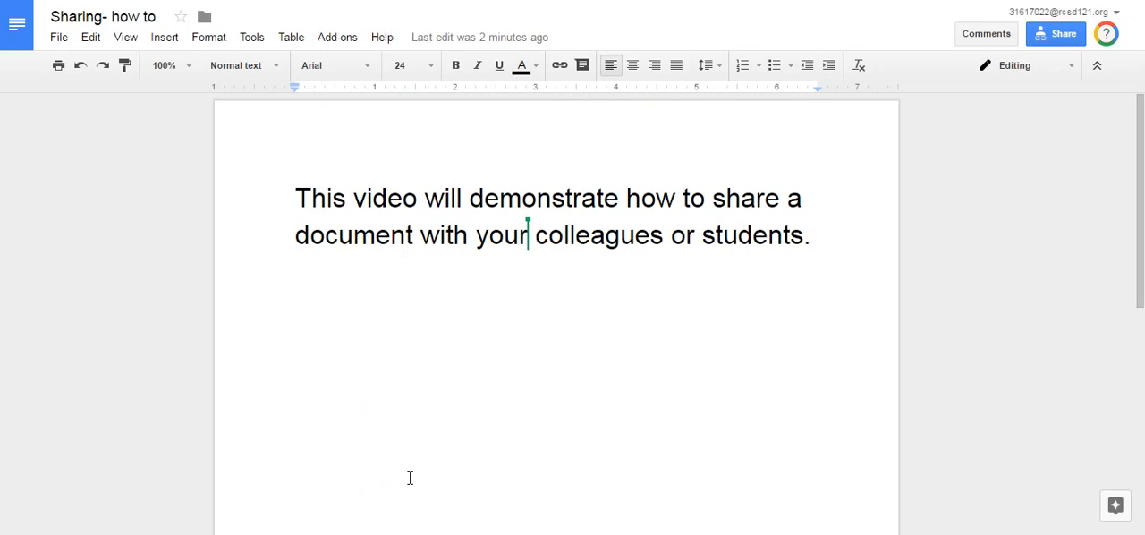
mouse_move(318, 511)
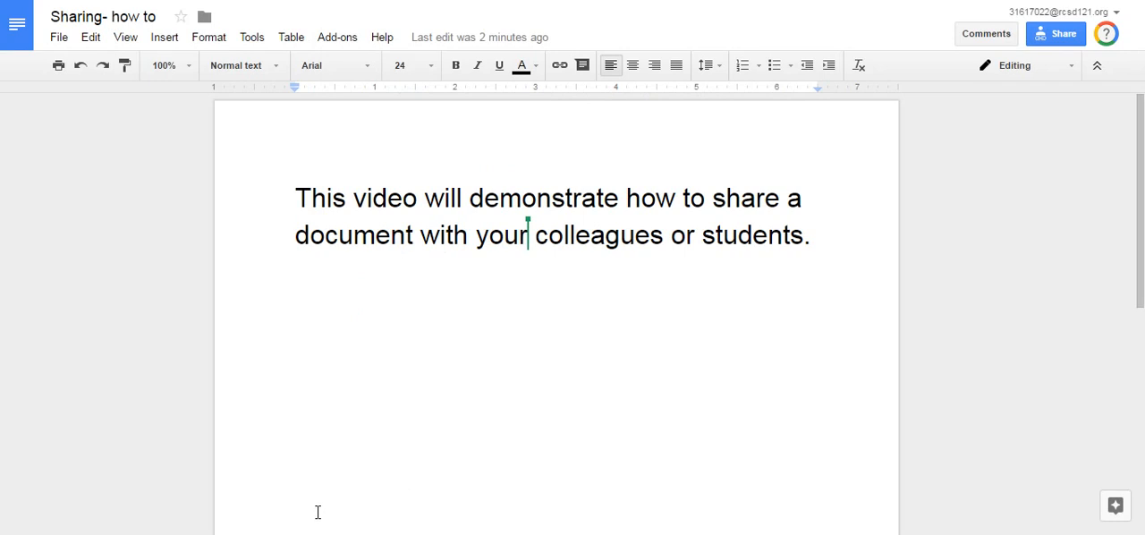